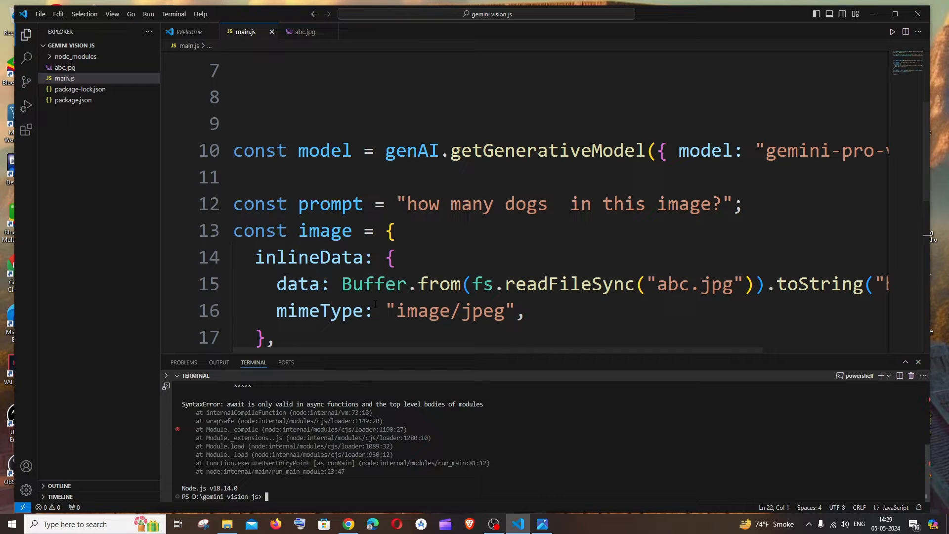
# Step: Scroll main.js and select the await line that causes the syntax error
pyautogui.scroll(-3)
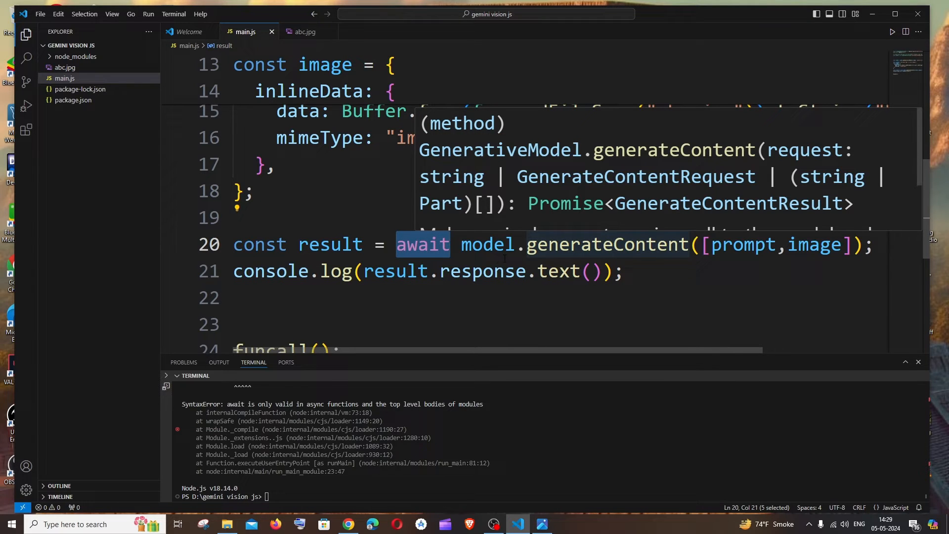
pyautogui.click(487, 244)
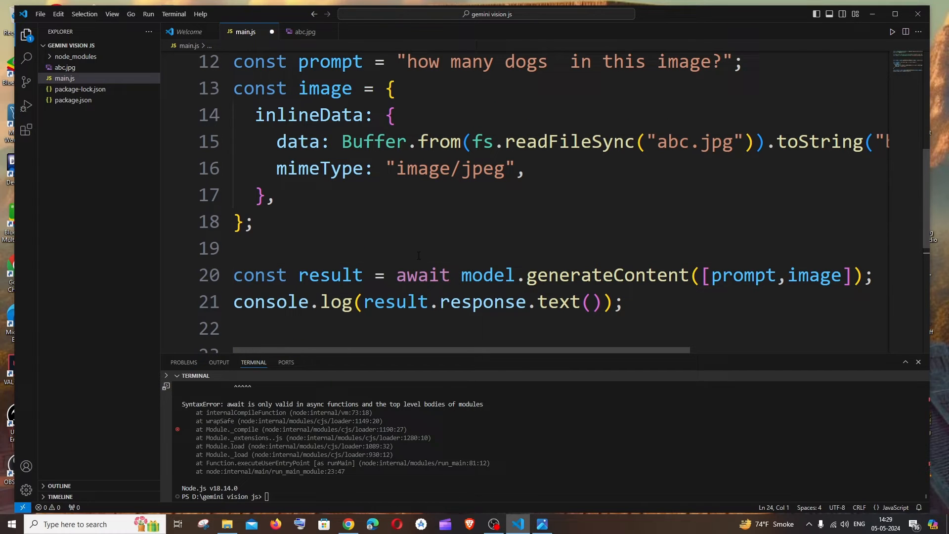
pyautogui.moveTo(397, 275); pyautogui.dragTo(507, 275)
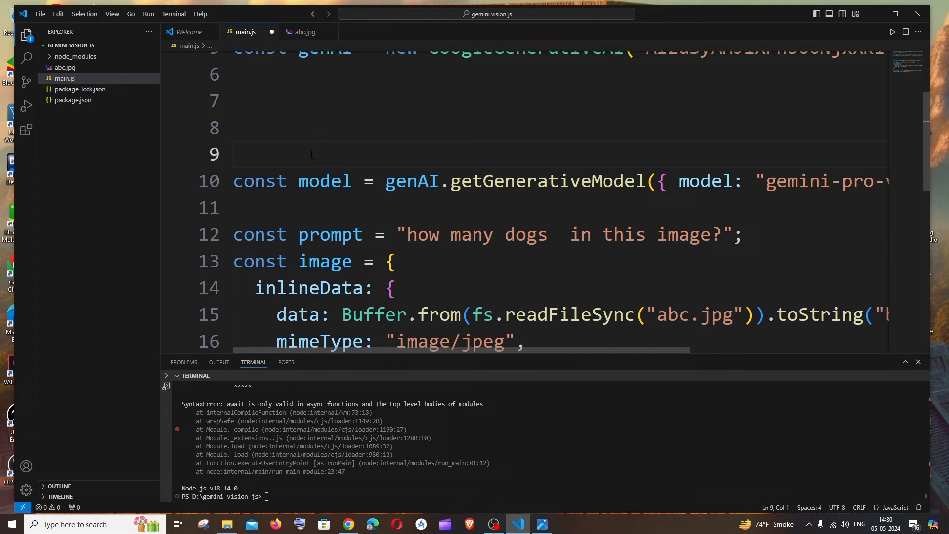
# Step: Open an arrow function const funcall=()=>{ on line 9 around the vision code
pyautogui.write('const fu')
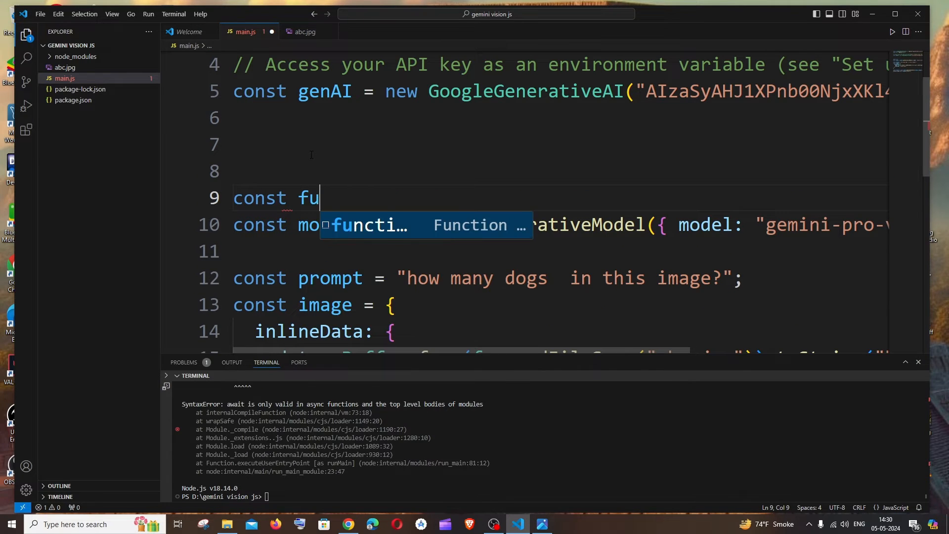
pyautogui.write('ncall=')
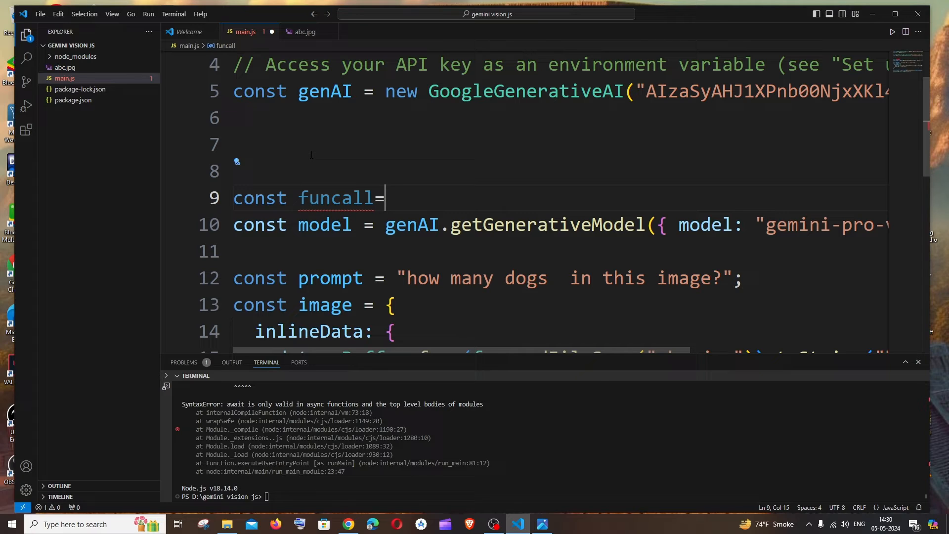
pyautogui.write('()=>')
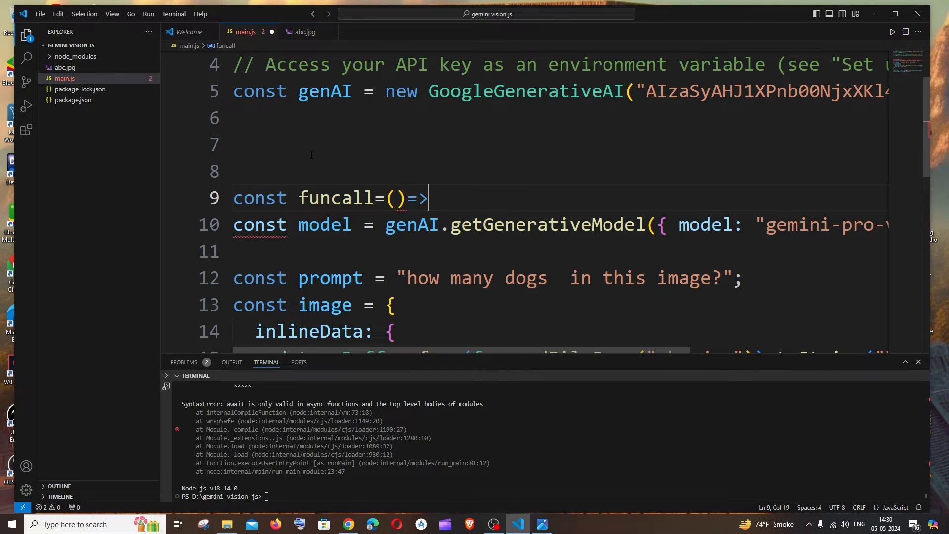
pyautogui.write('{')
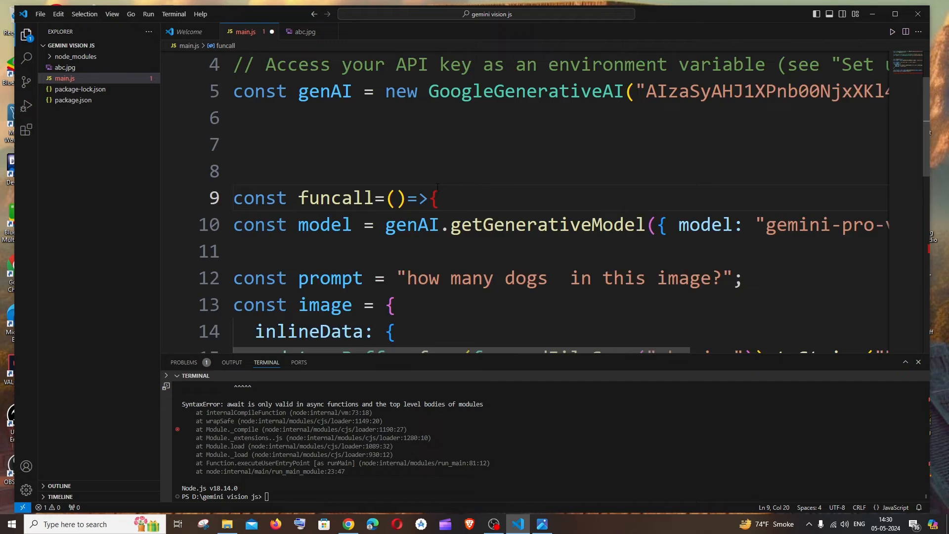
pyautogui.scroll(-3)
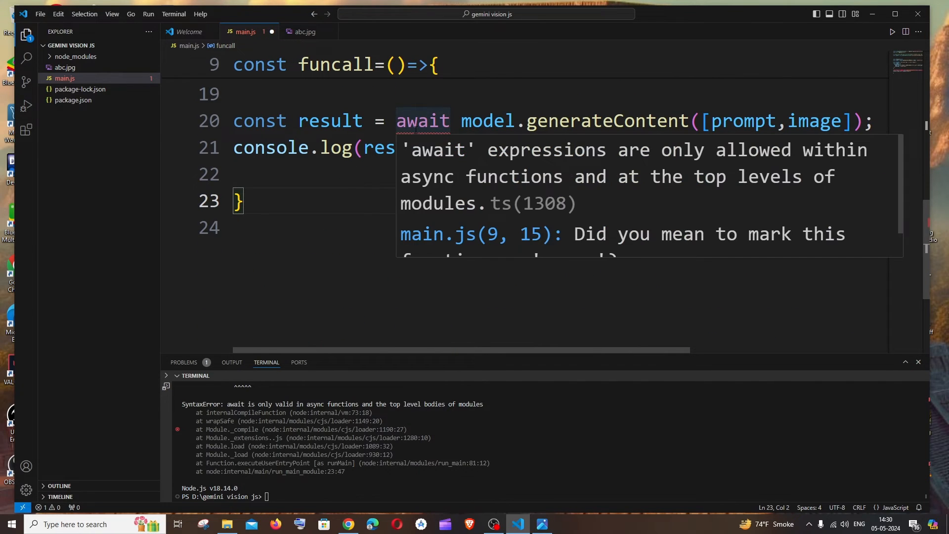
pyautogui.moveTo(409, 181)
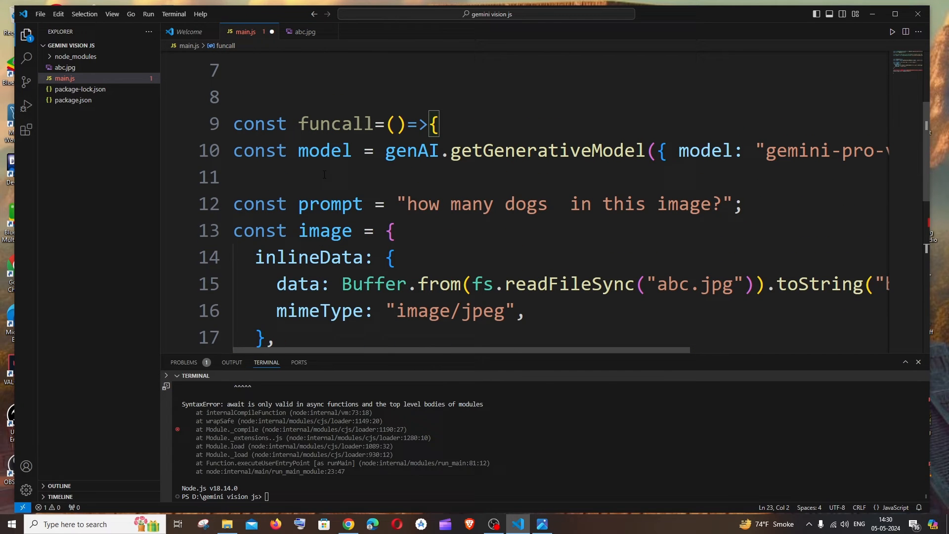
# Step: Insert the async keyword before () in the funcall declaration
pyautogui.write('a')
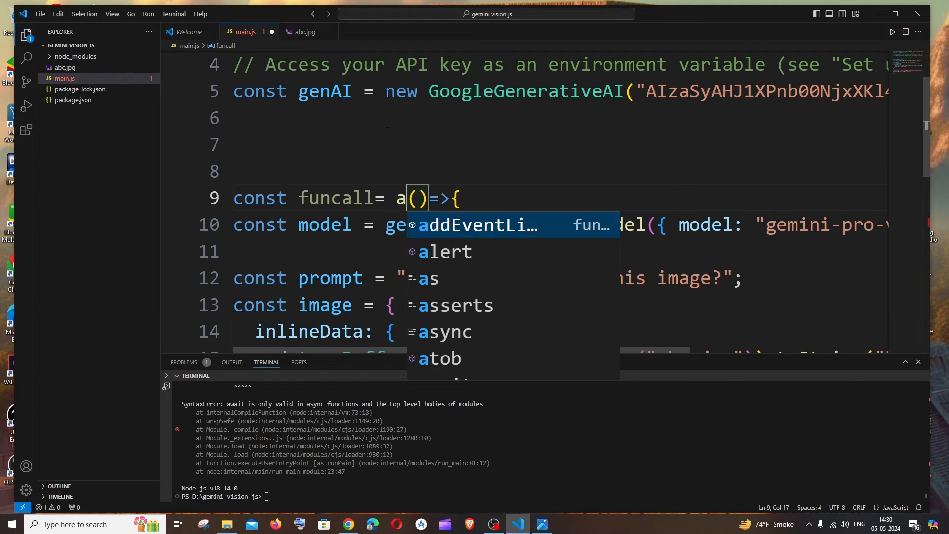
pyautogui.write('sync')
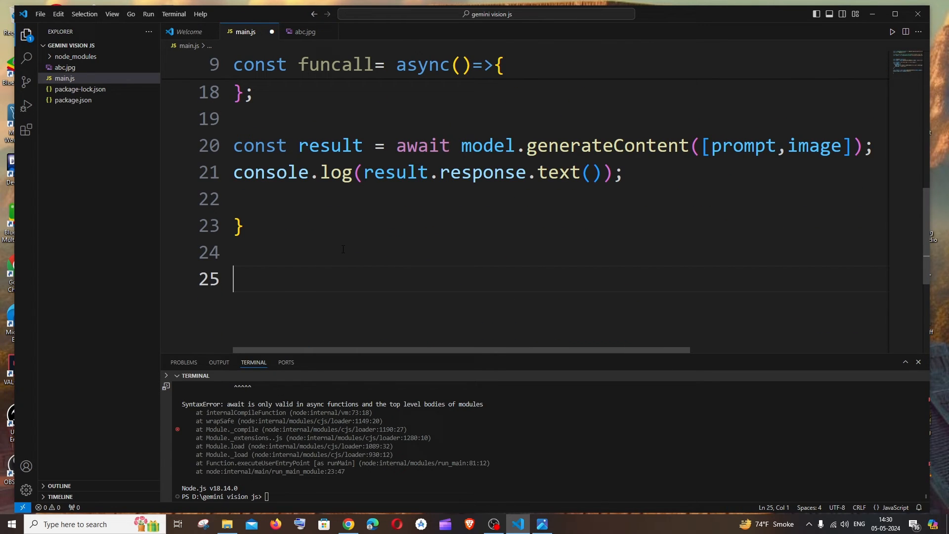
# Step: Add funcall(); on line 25, run node main.js, and select async on line 9
pyautogui.write('funcall();')
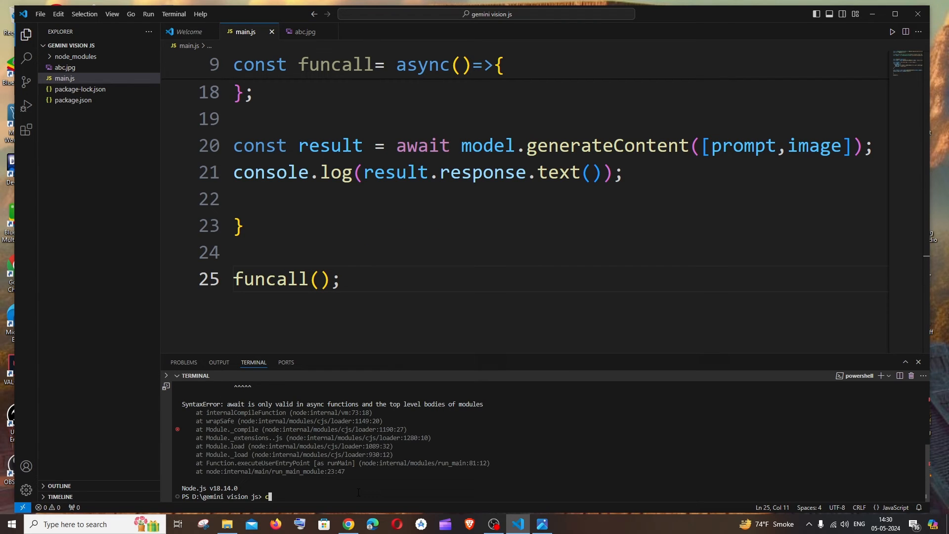
pyautogui.write('node main.js')
pyautogui.press('Enter')
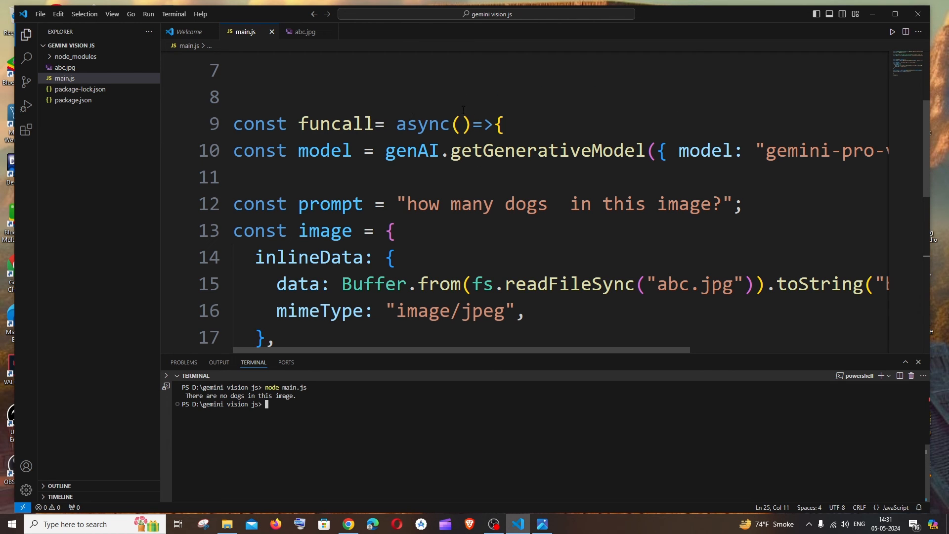
pyautogui.moveTo(396, 124); pyautogui.dragTo(472, 124)
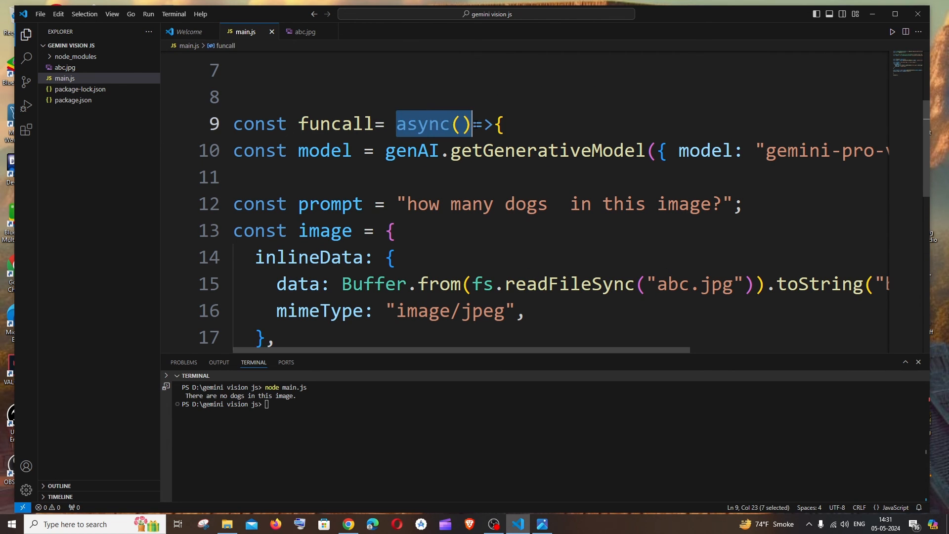